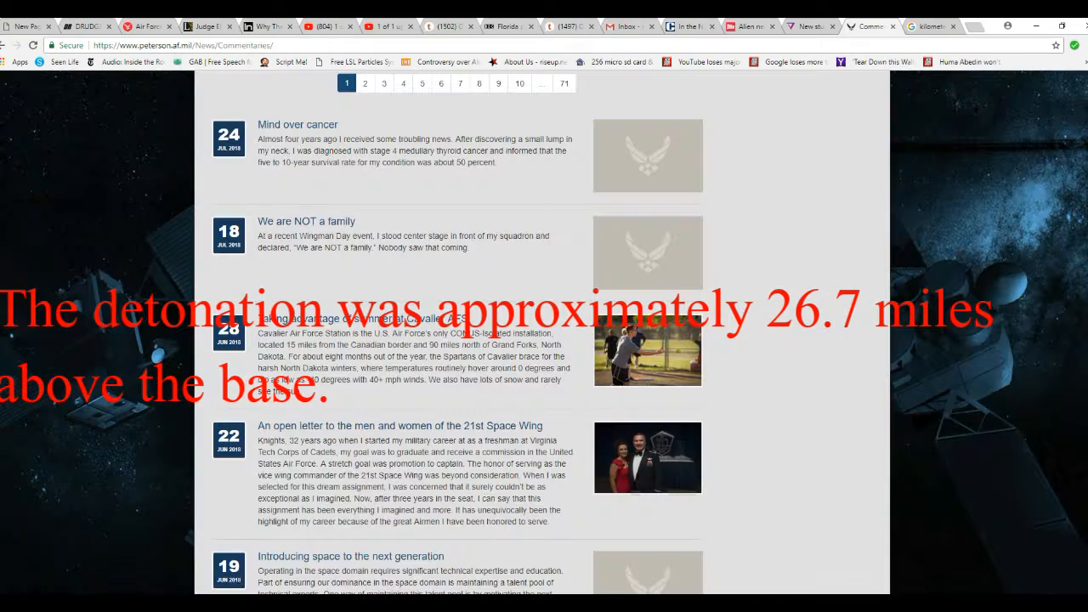
pyautogui.scroll(3)
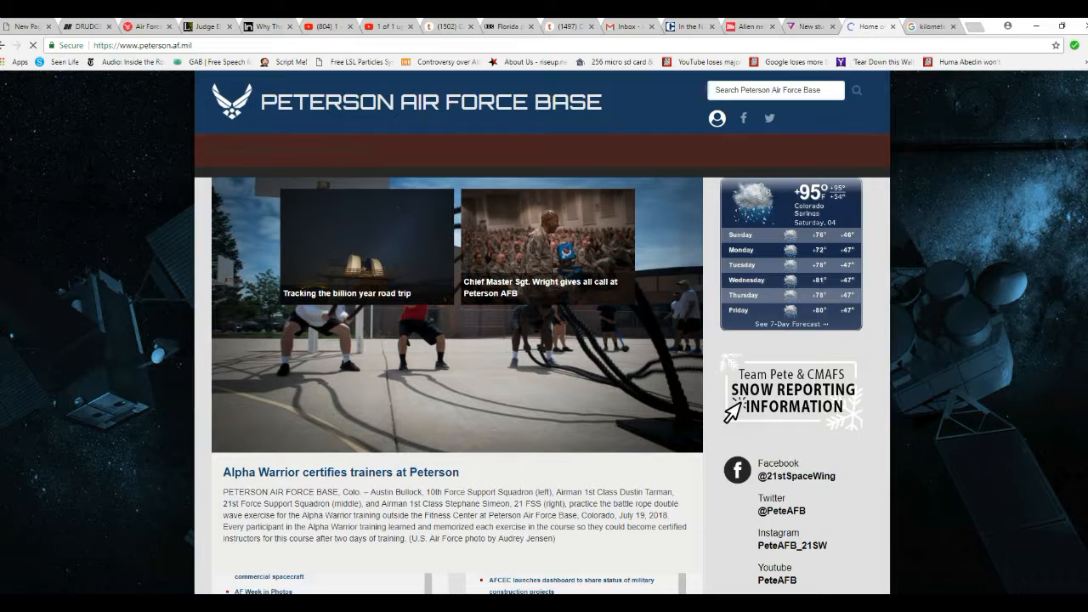
pyautogui.scroll(-3)
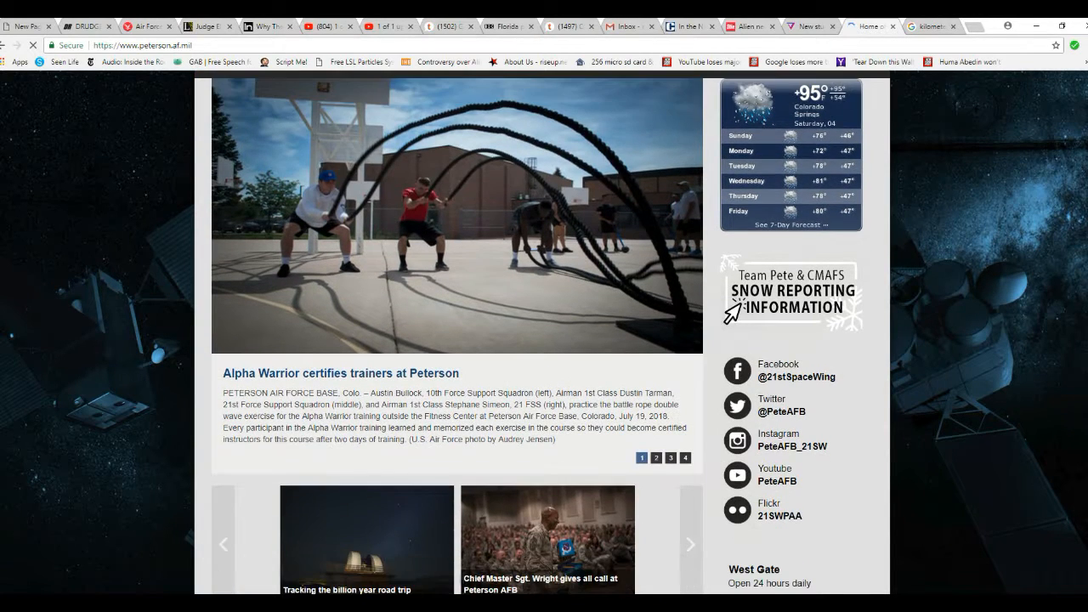
pyautogui.scroll(-3)
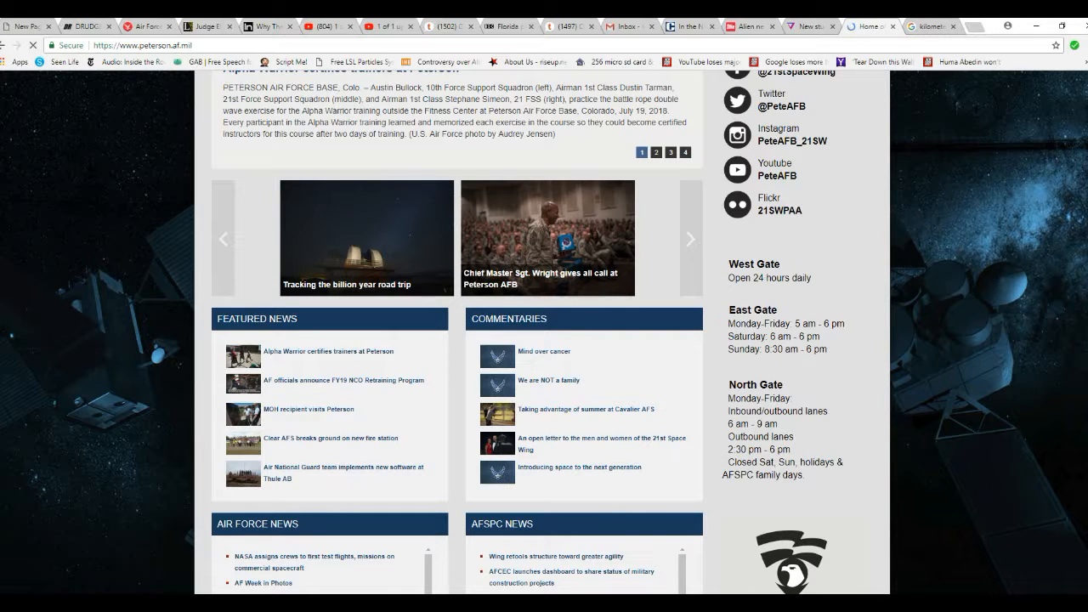
pyautogui.scroll(-3)
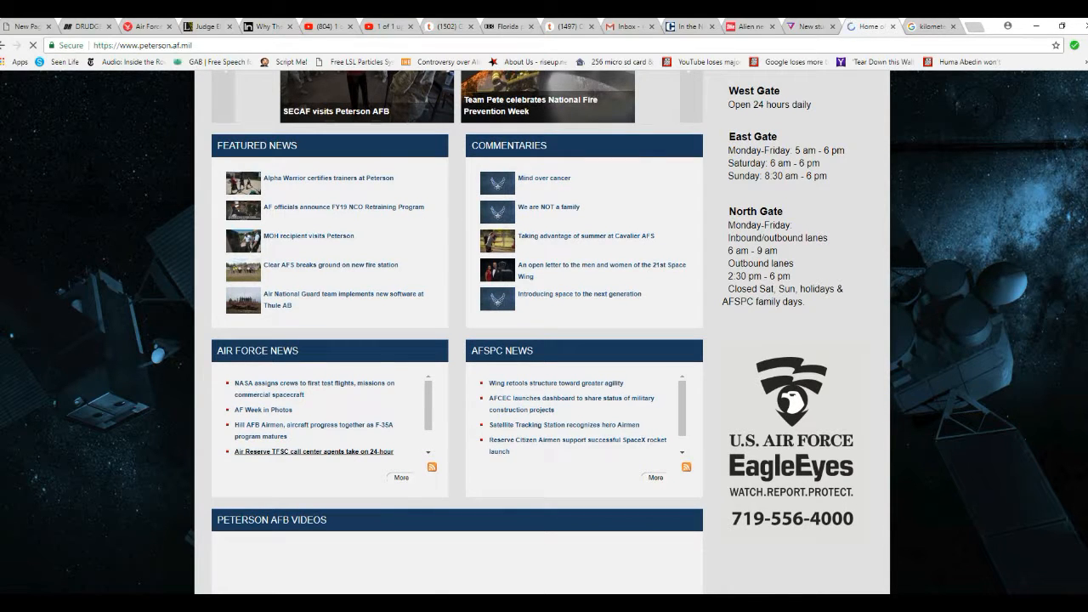
pyautogui.scroll(3)
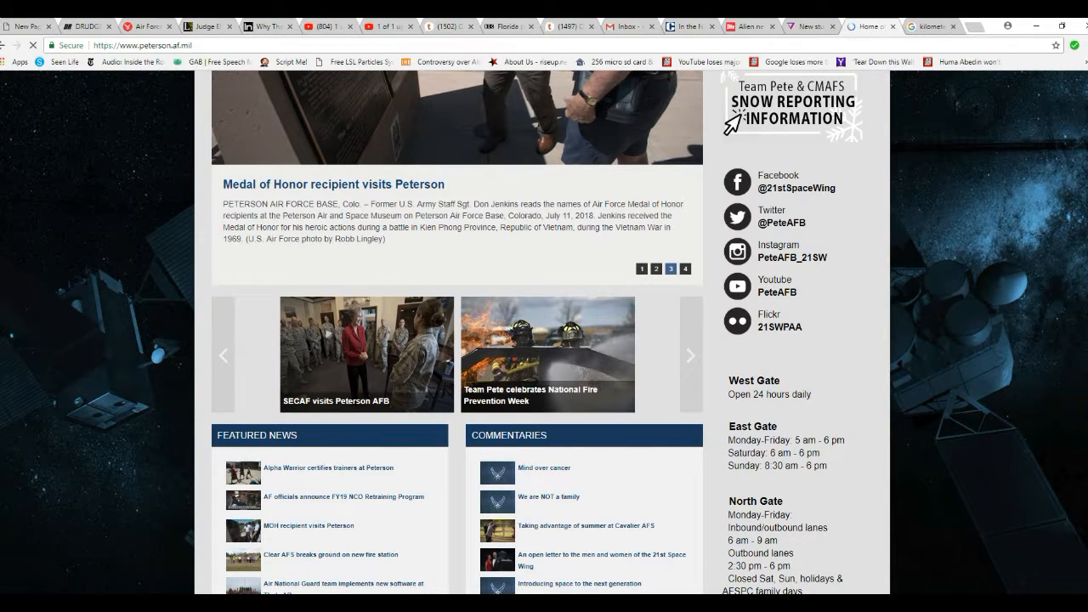
pyautogui.scroll(3)
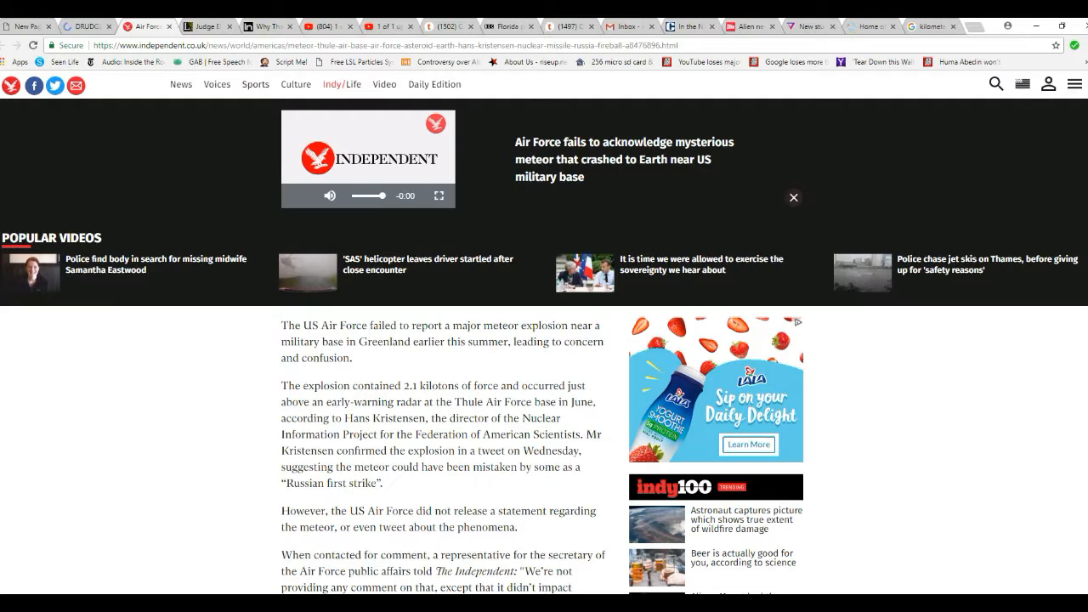
pyautogui.scroll(-3)
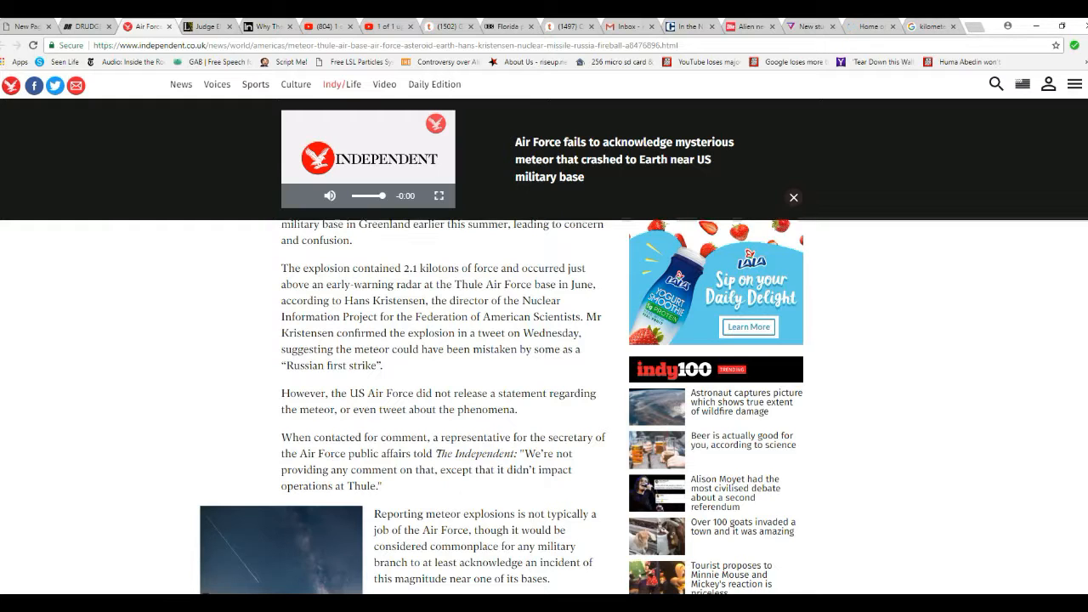
pyautogui.scroll(-3)
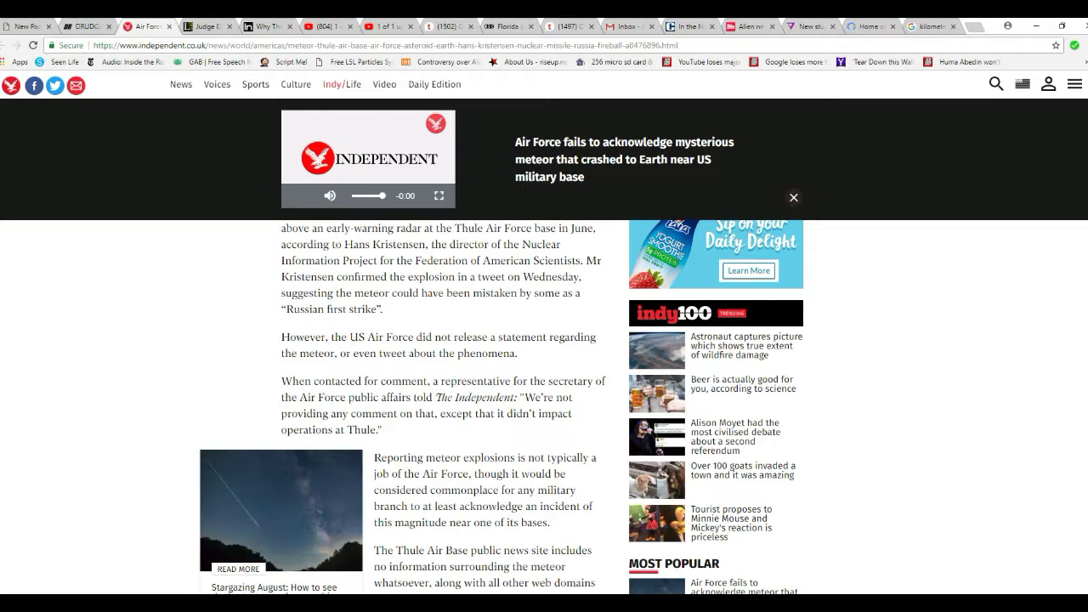
pyautogui.scroll(-3)
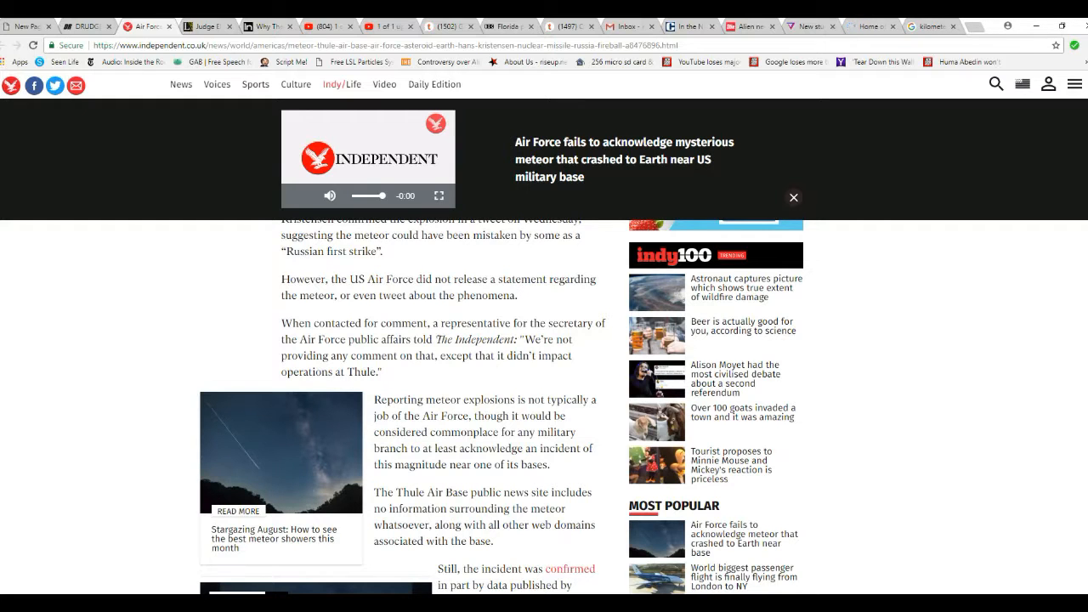
pyautogui.scroll(-3)
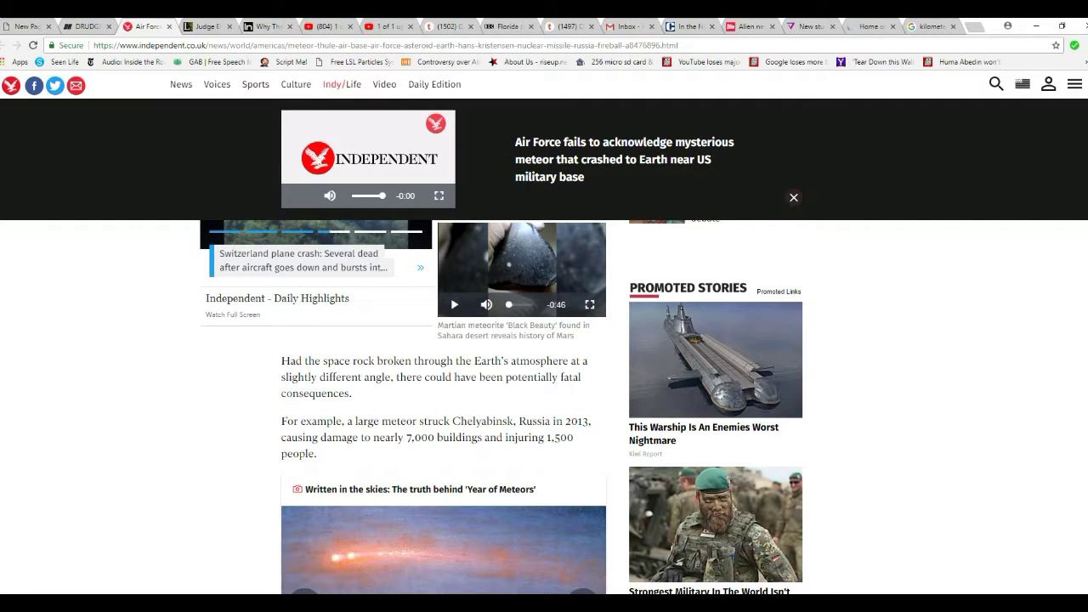
pyautogui.scroll(-3)
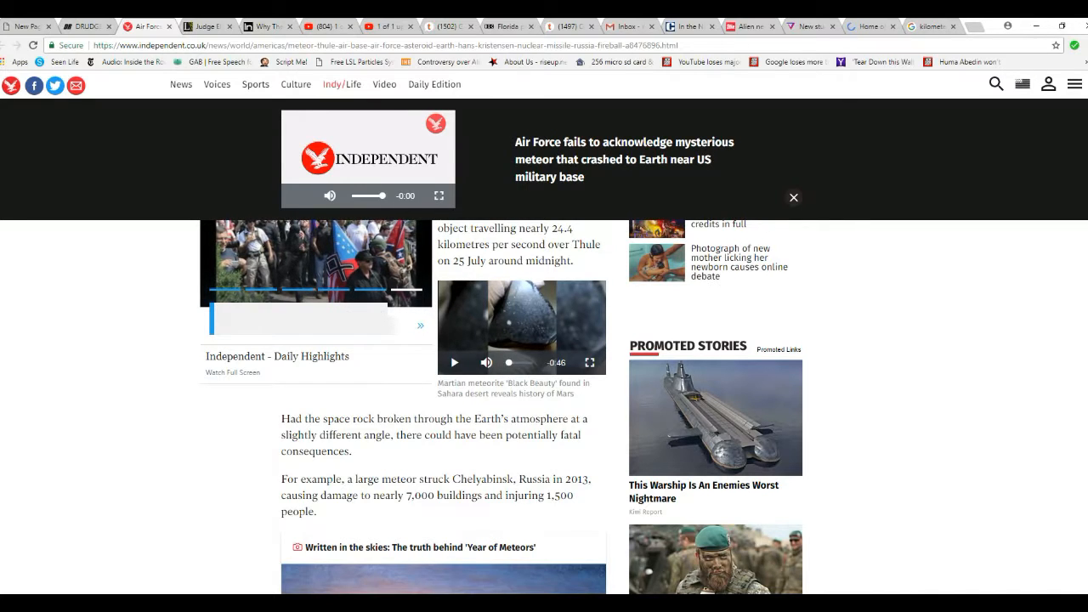
pyautogui.scroll(-3)
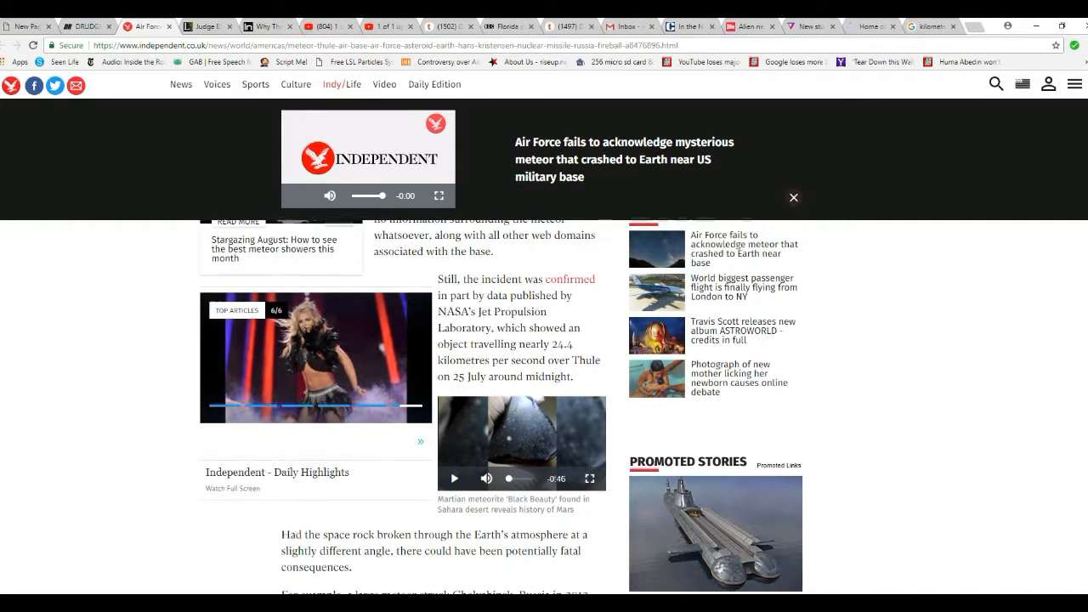